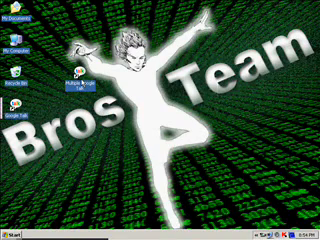
Launch Google Talk from the desktop shortcut so three sign-in windows sit side by side.
double_click(28, 108)
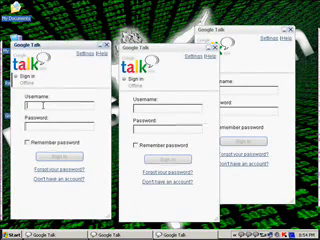
text(bf)
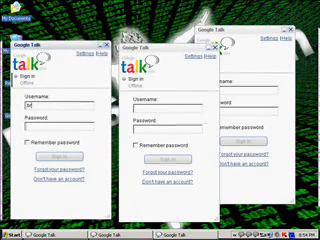